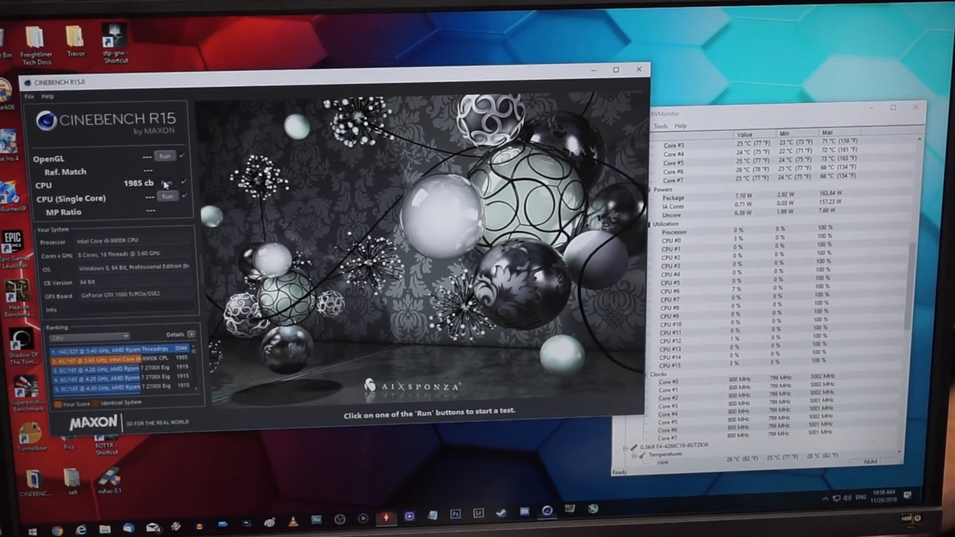
- Rerun the Cinebench R15 multi-core CPU render test so the scene starts rendering from a blank viewport
click(164, 186)
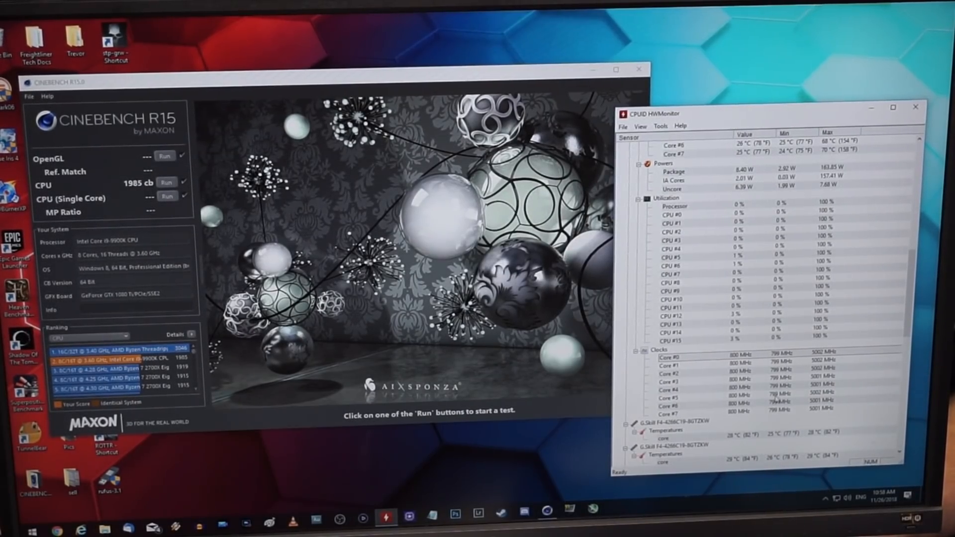
scroll(down, 3)
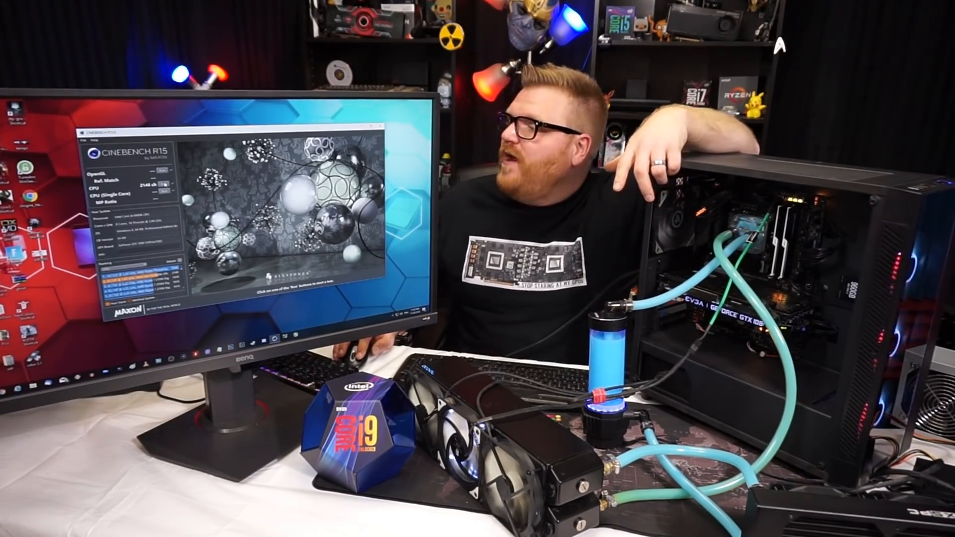
click(162, 173)
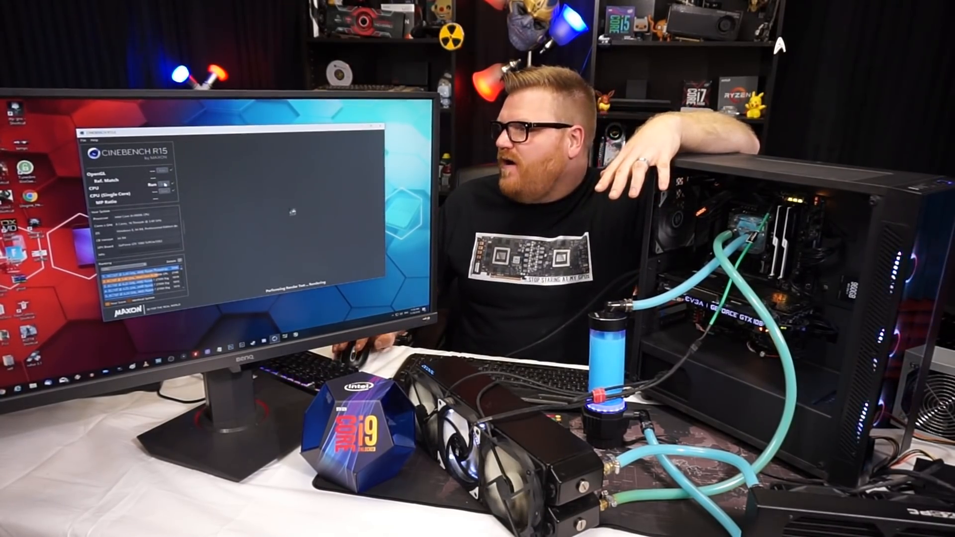